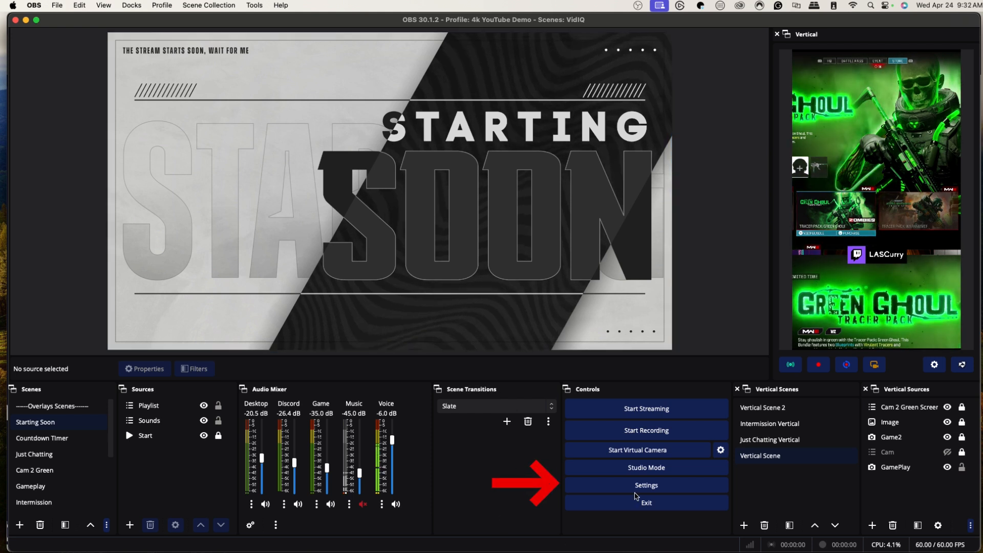
Step: Set the OBS stream service to YouTube RTMPS with a manually entered stream key
left_click(645, 485)
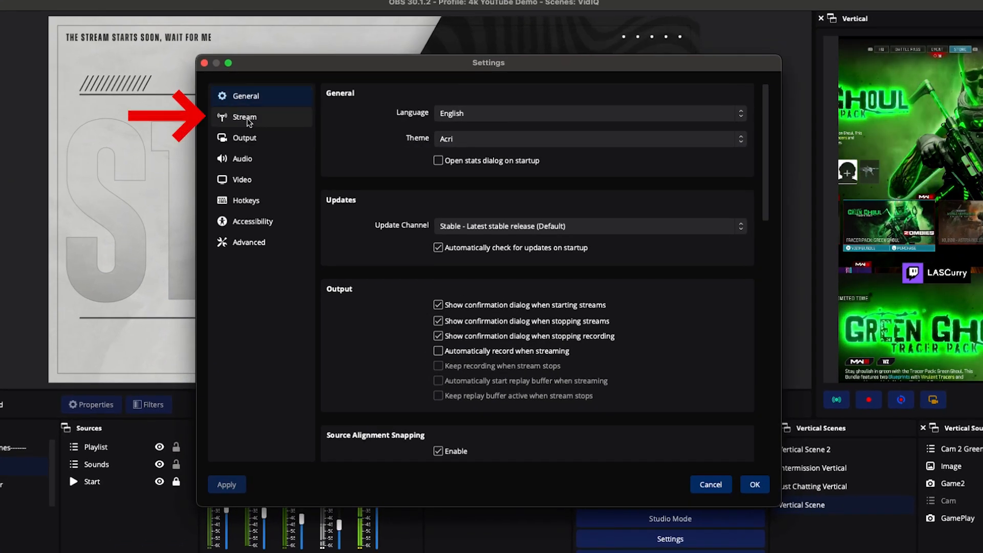
left_click(243, 117)
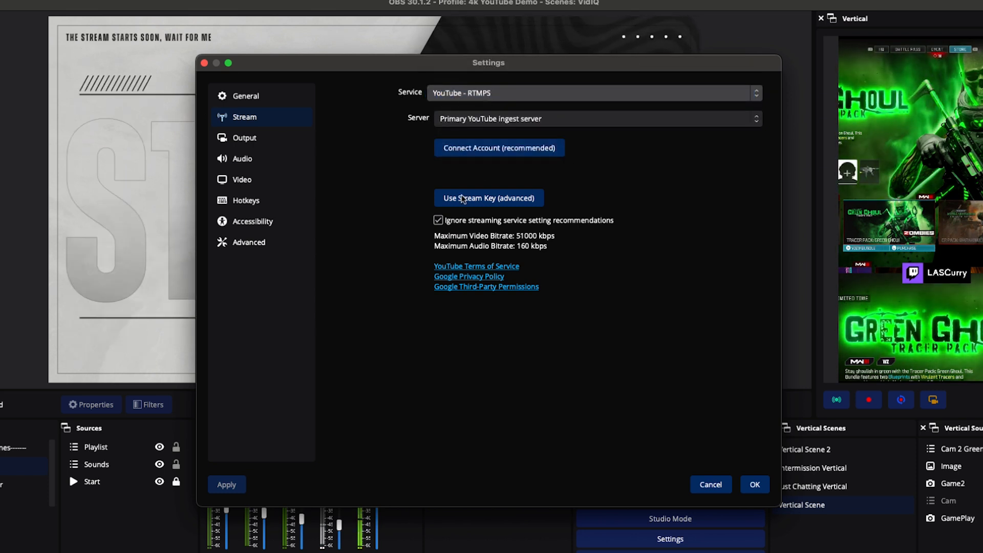
left_click(487, 198)
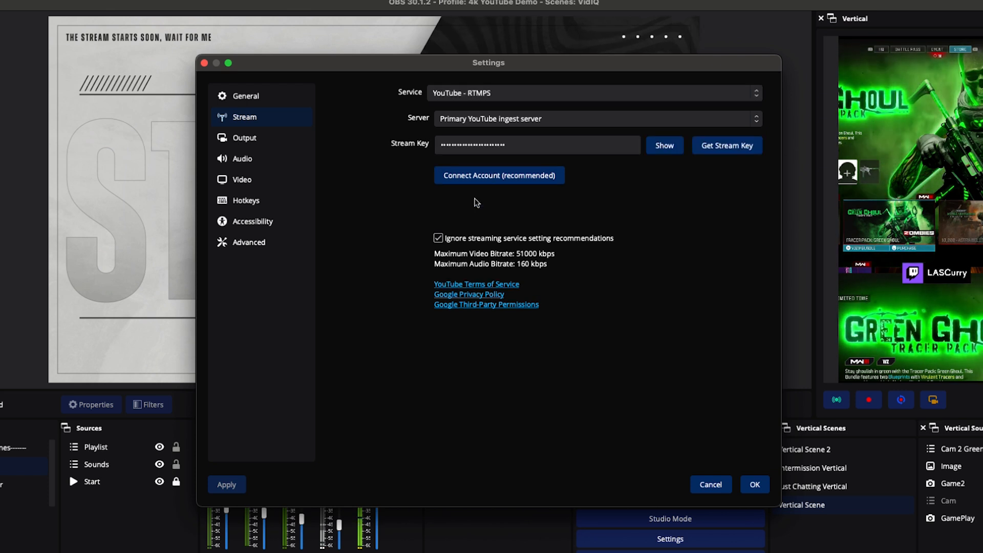
left_click(537, 144)
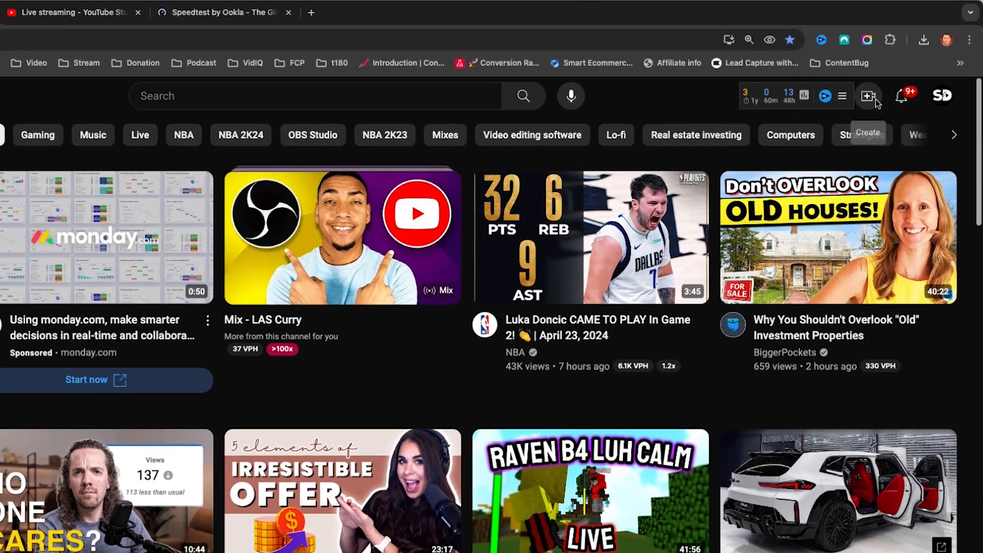
Step: Go live from YouTube's Create menu and enter the Studio stream control room
left_click(870, 96)
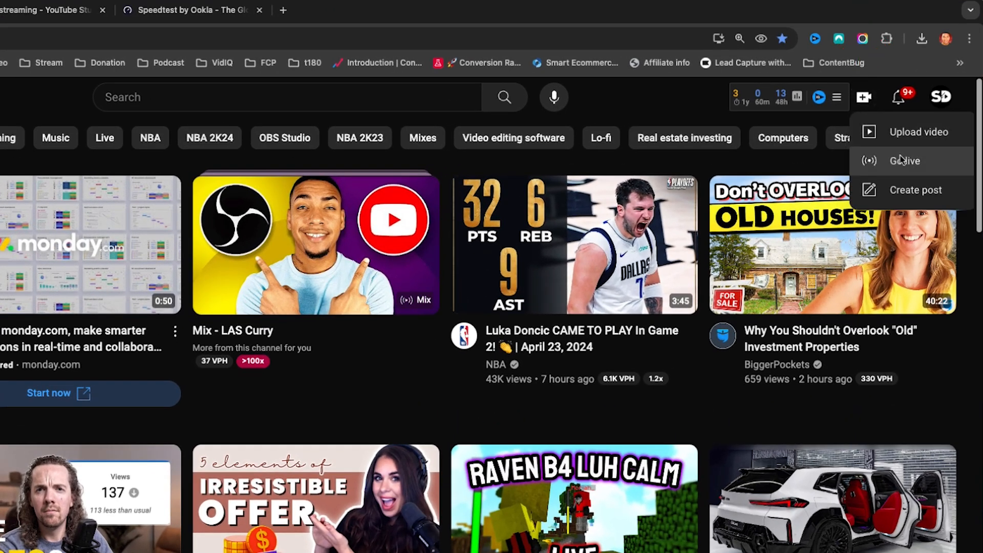
left_click(907, 161)
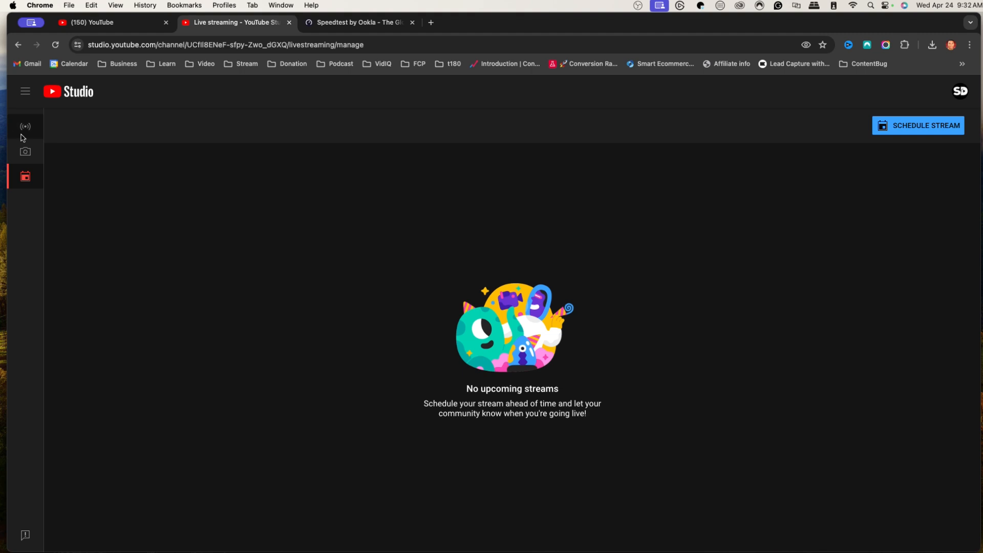
left_click(24, 127)
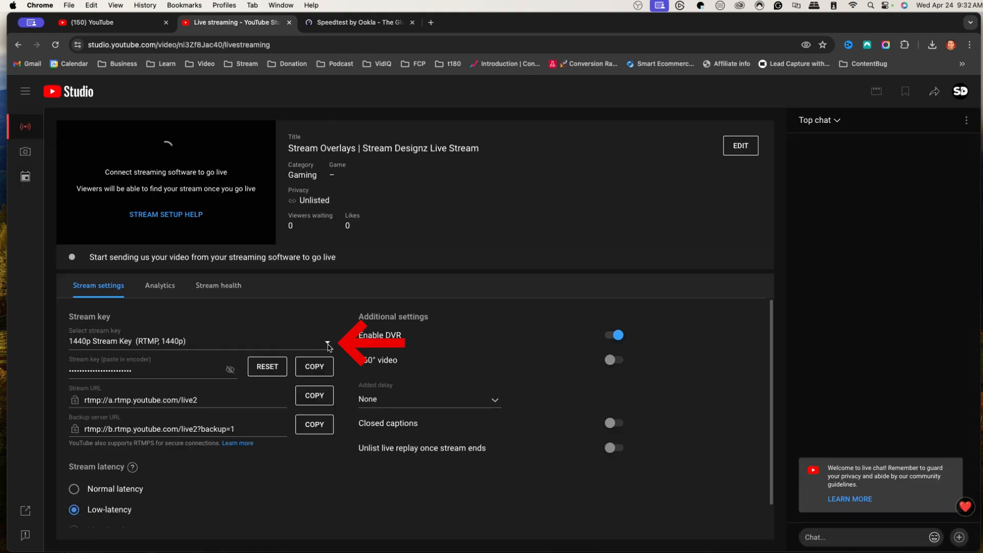
Step: Start a new stream key and name it 'New 1440p Key'
left_click(326, 341)
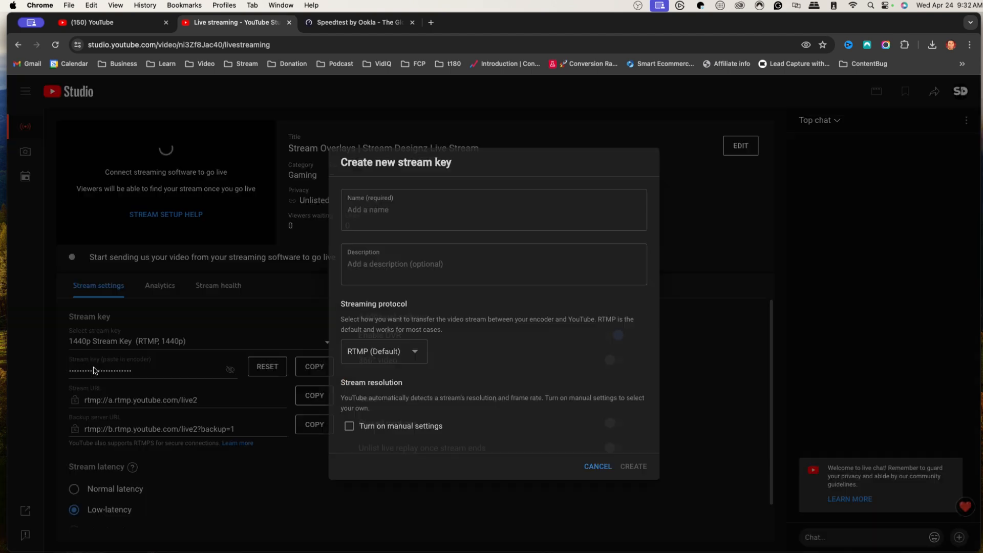
left_click(492, 210)
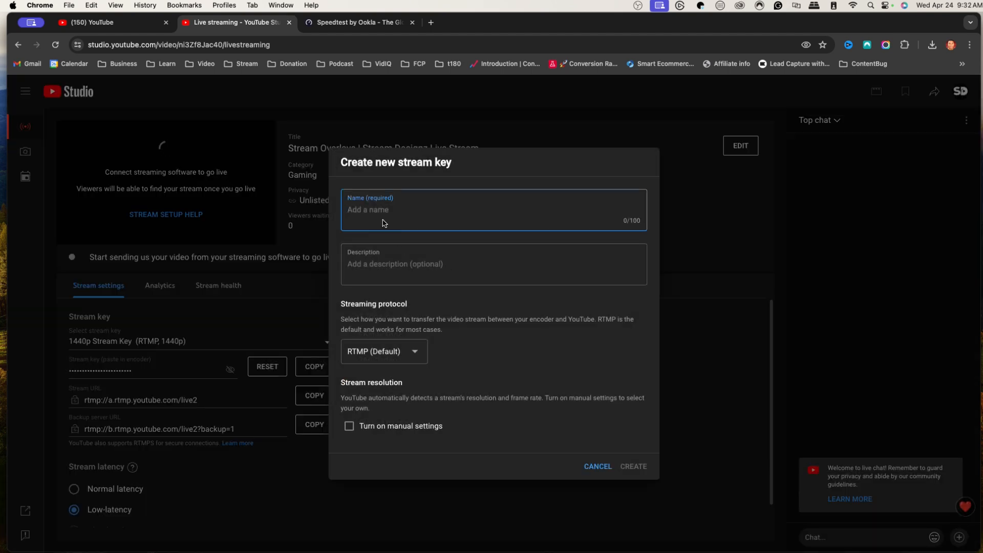
type("New 1440p Key")
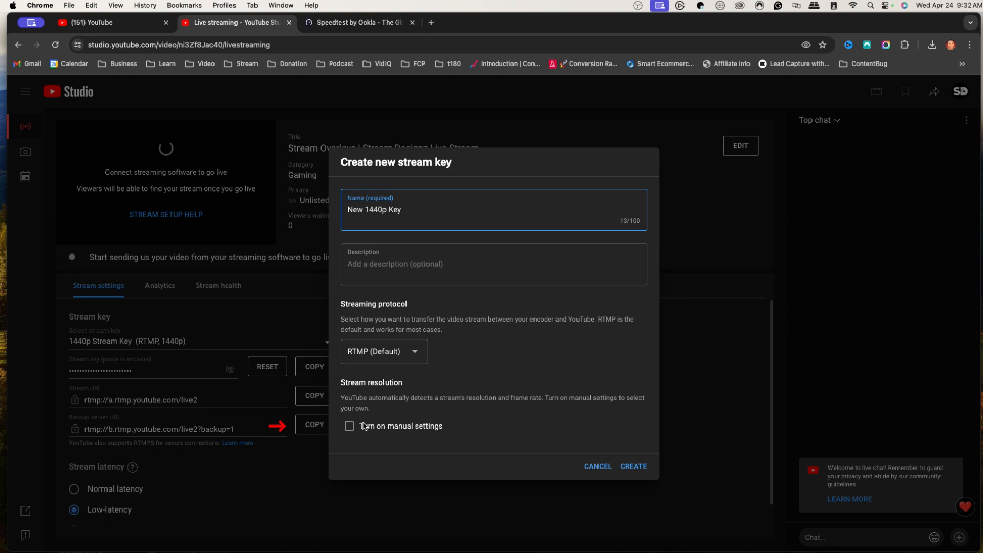
Step: Give the key manual 1440p resolution with 60 fps, create it and copy it
left_click(348, 426)
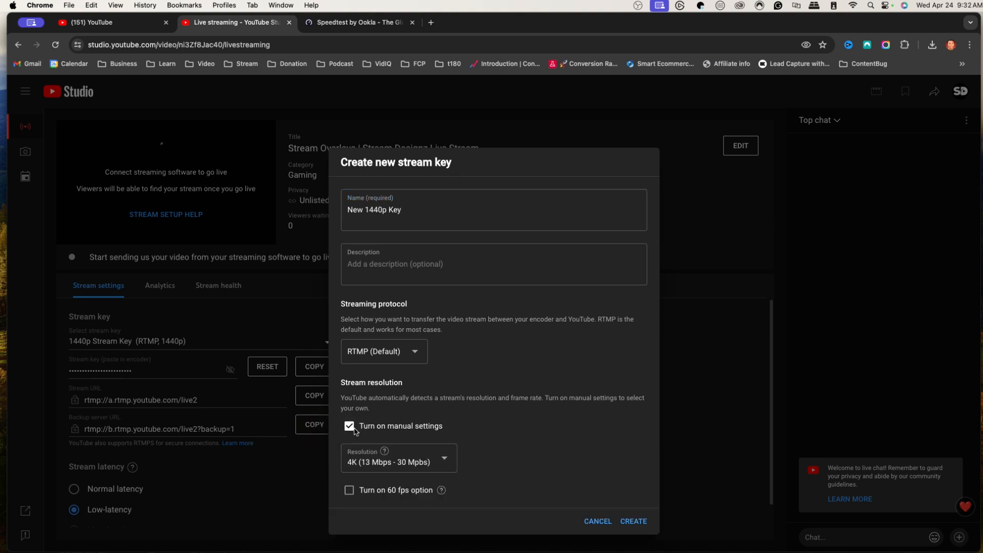
left_click(397, 457)
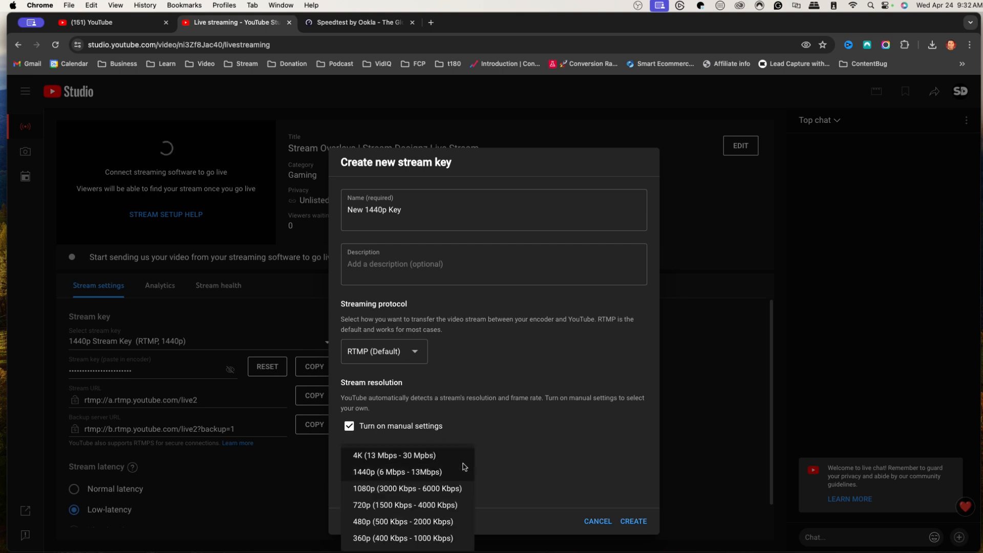
left_click(394, 471)
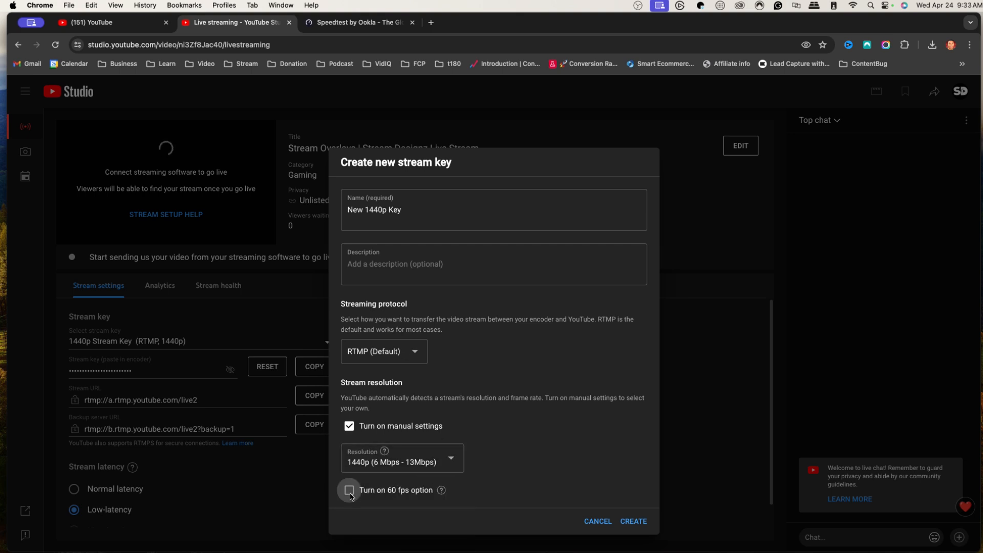
left_click(349, 489)
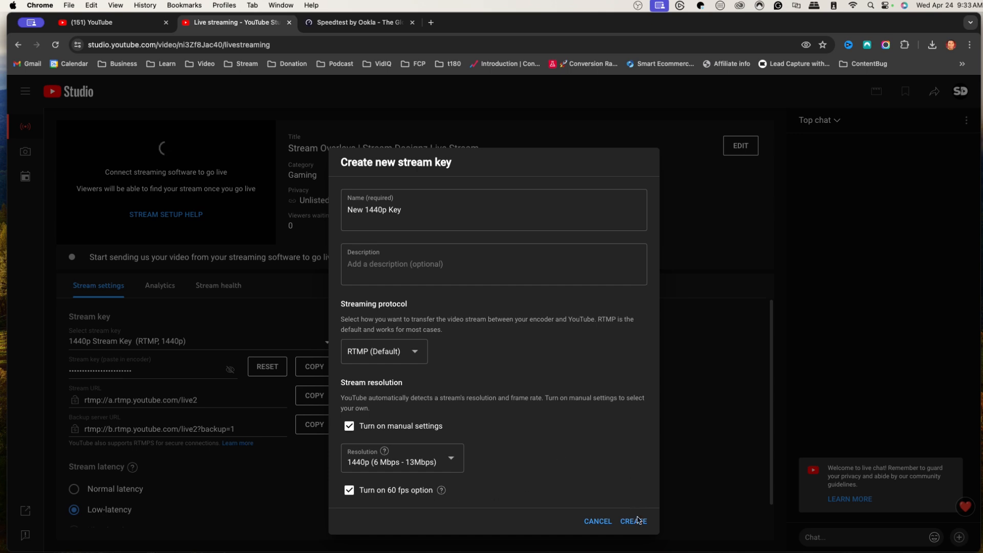
left_click(633, 521)
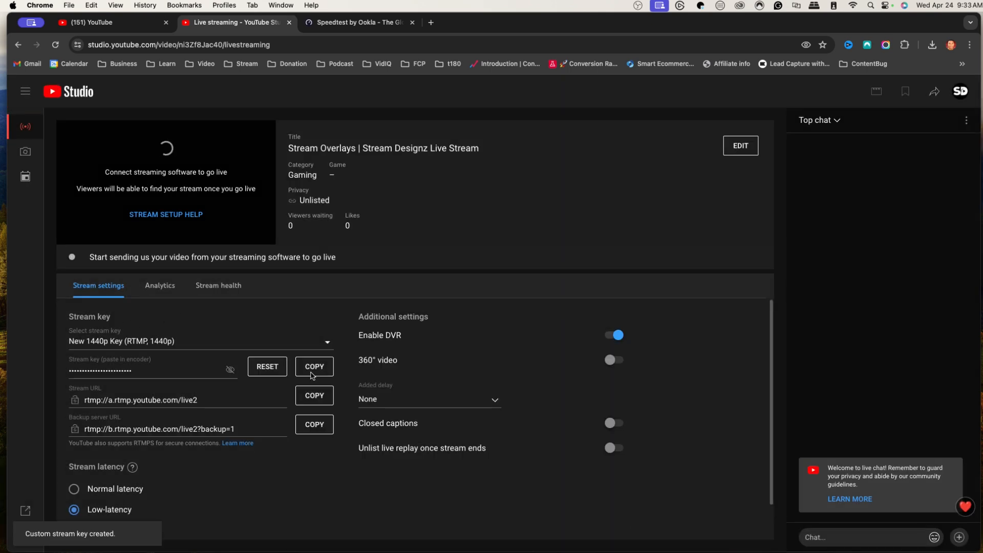
left_click(313, 367)
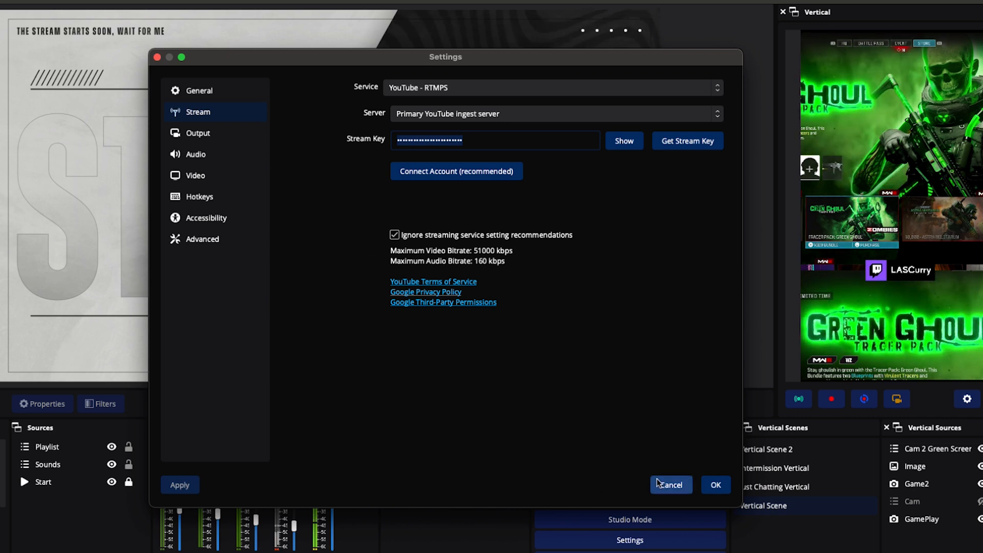
Step: Close the OBS settings with the pasted YouTube stream key in place
left_click(668, 484)
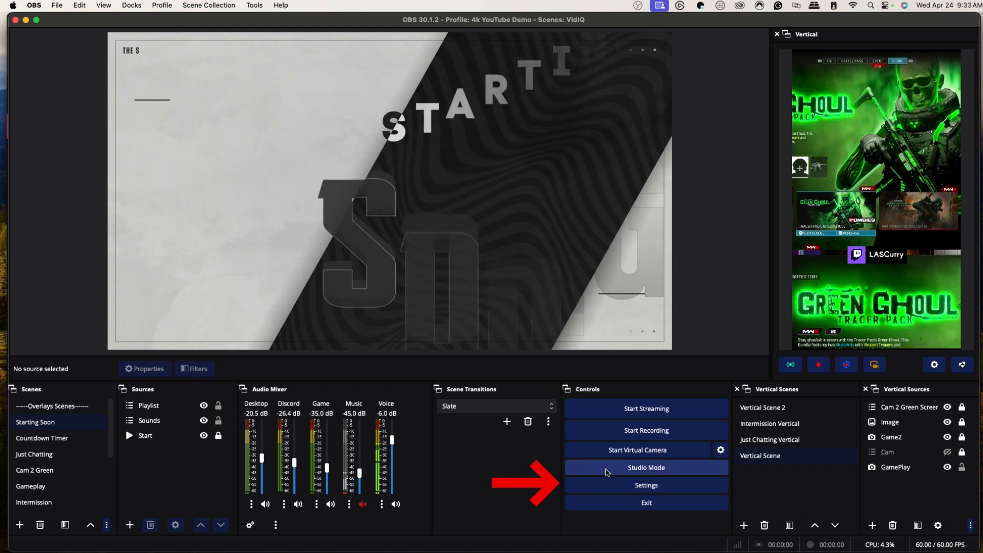
Step: Choose a video encoder in OBS's advanced Output streaming settings
left_click(646, 485)
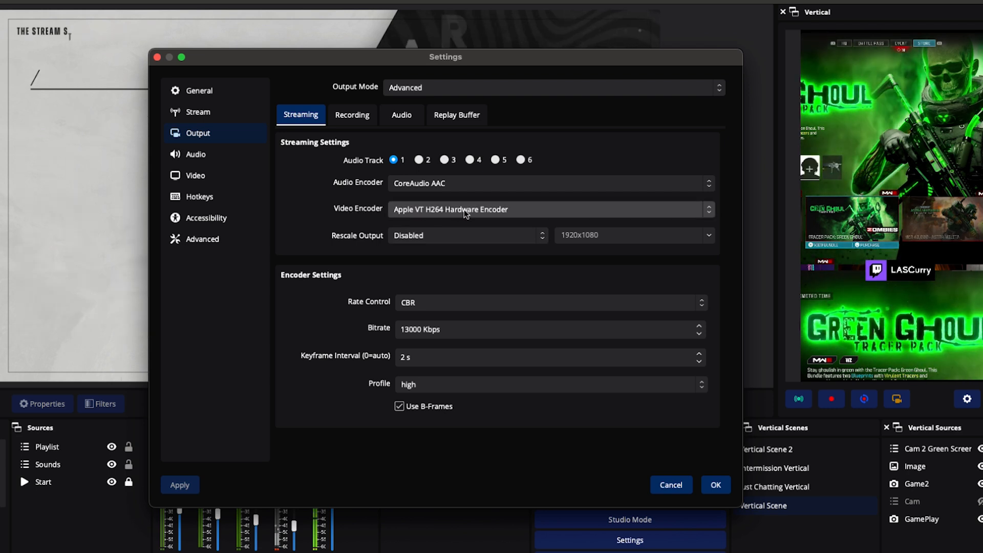
left_click(550, 209)
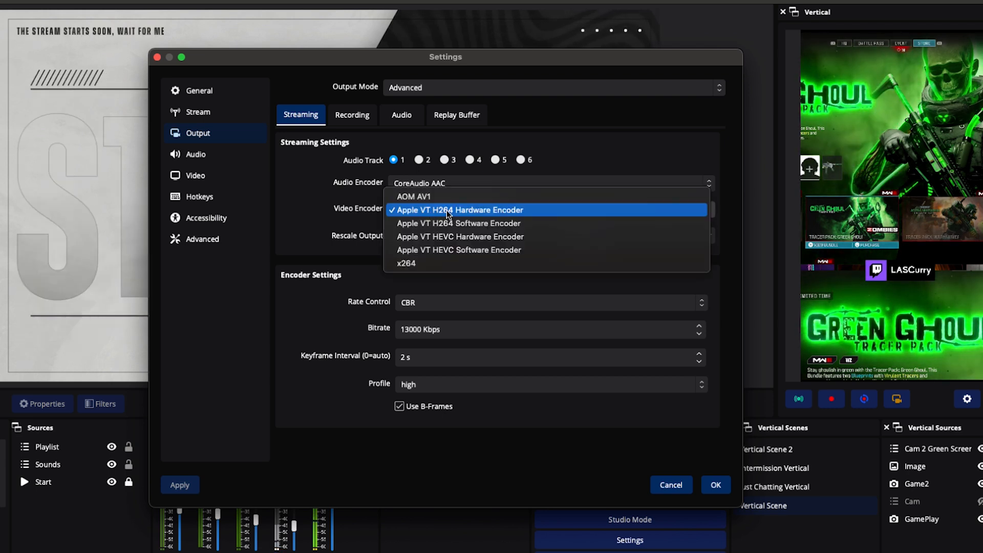
left_click(458, 210)
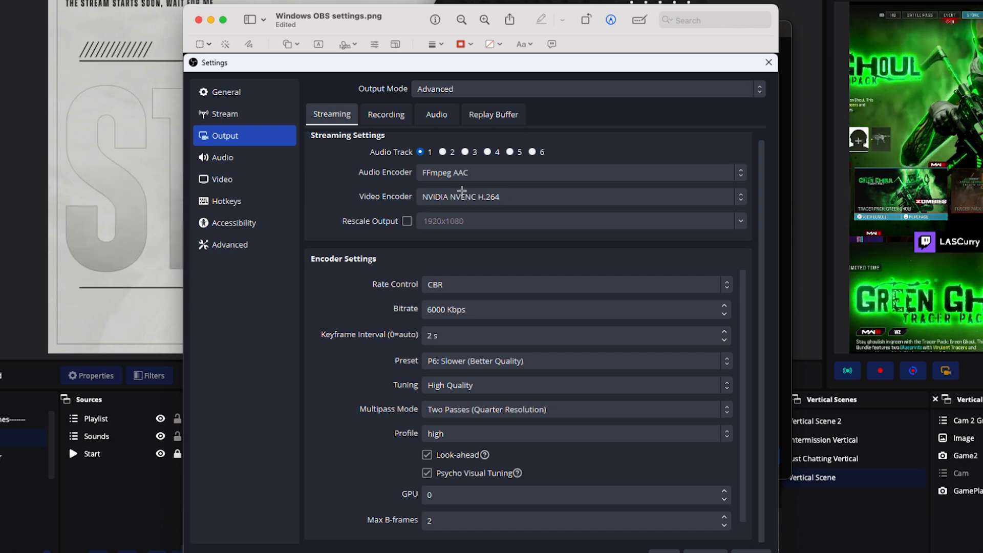
mouse_move(283, 52)
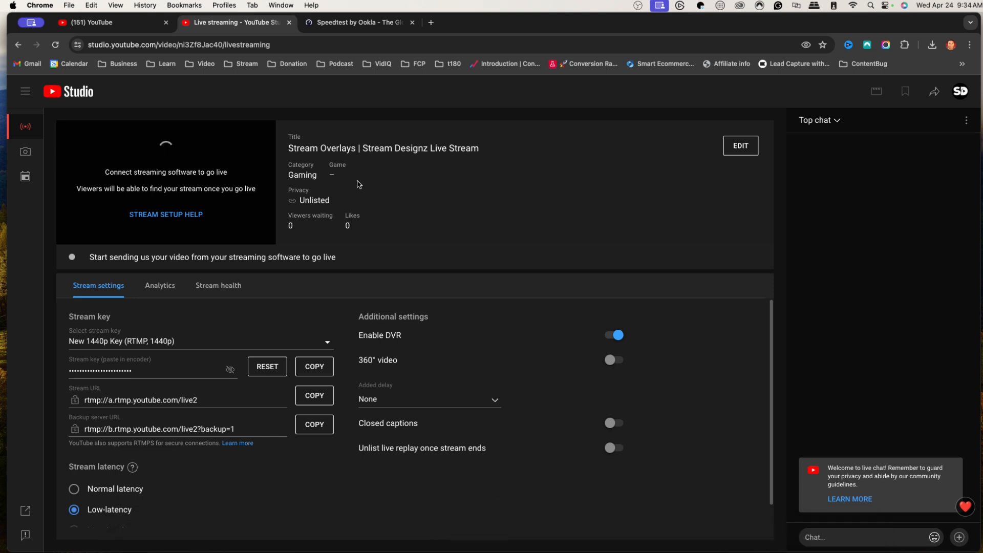
Step: Show the Speedtest result of 857.65 Mbps download and 914.84 Mbps upload
left_click(355, 21)
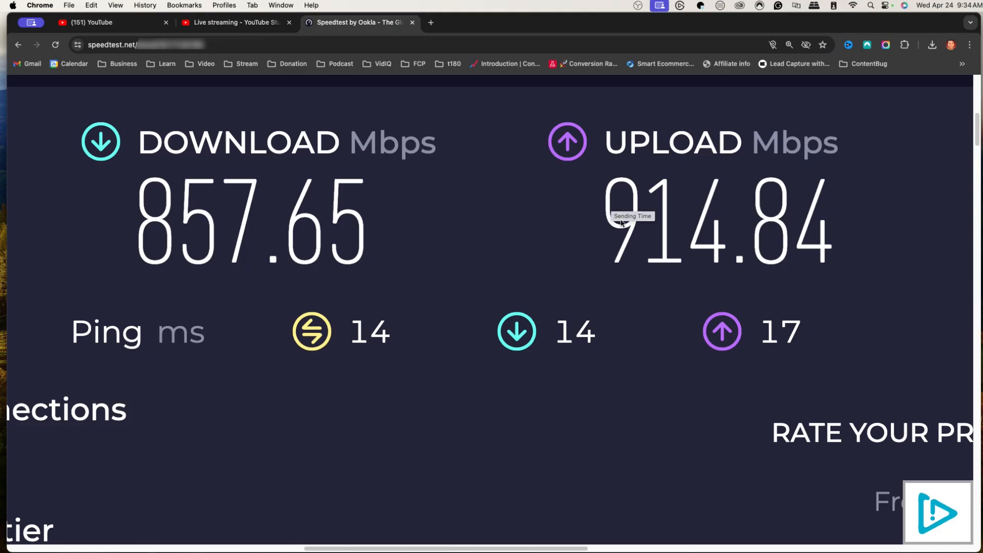
mouse_move(537, 167)
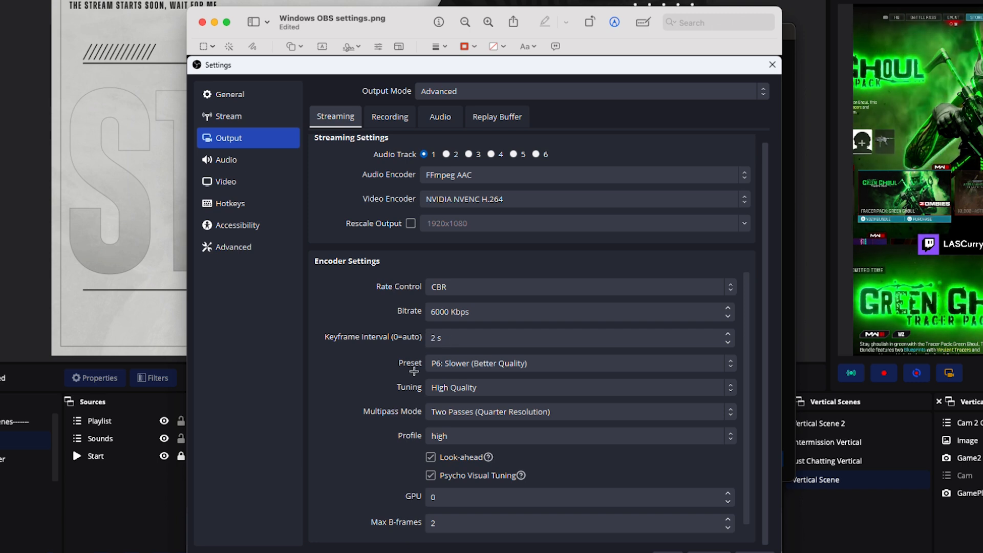
mouse_move(458, 366)
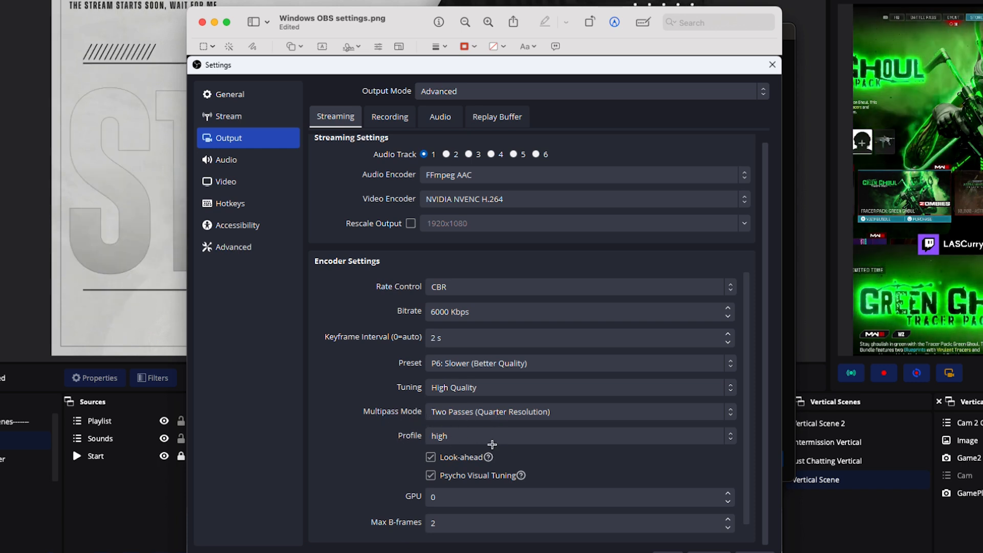
mouse_move(502, 463)
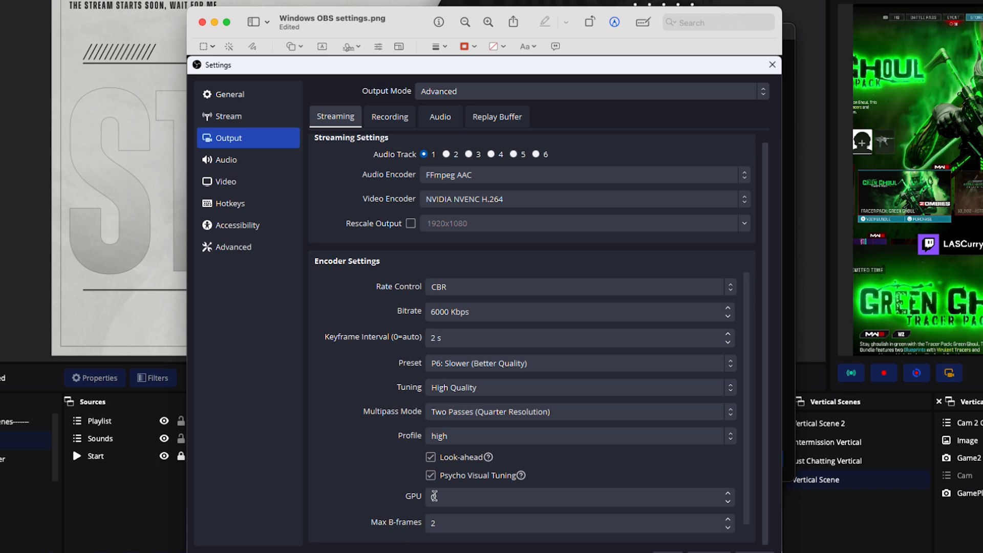
Step: Set the Apple VT H264 encoder bitrate to 13000 Kbps
type("000 Kbps")
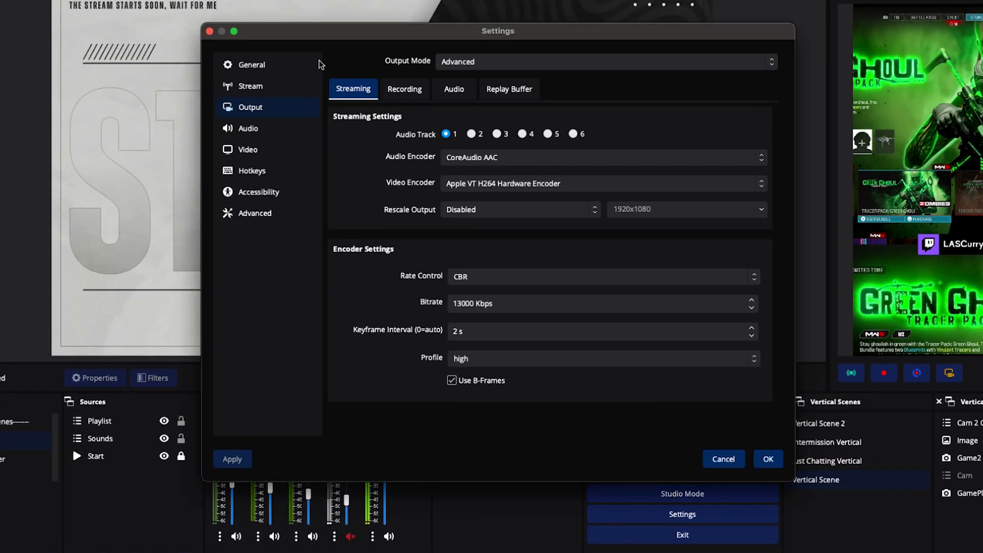
Step: Confirm 1920x1080 canvas, 2560x1440 output, Lanczos filter and 60 FPS, then save
left_click(248, 150)
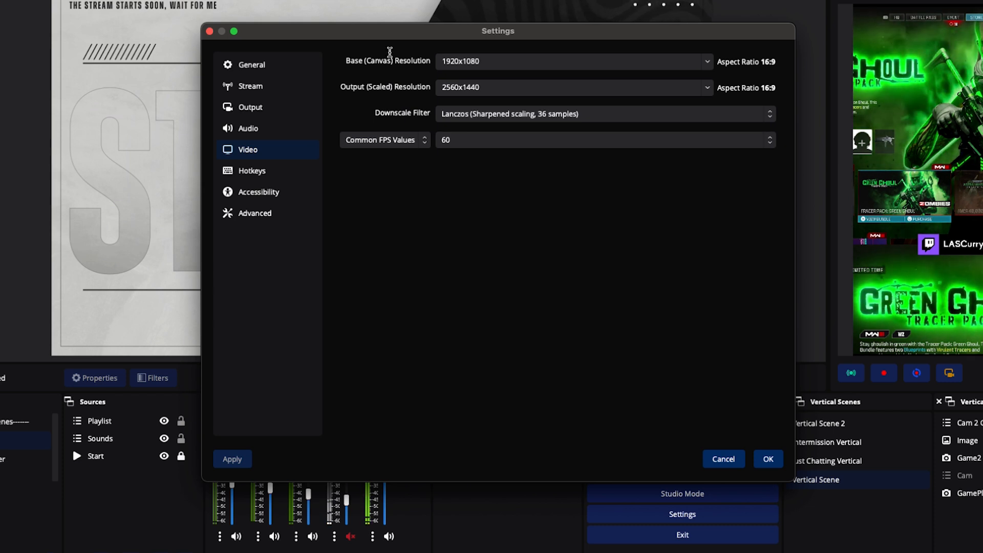
left_click(570, 60)
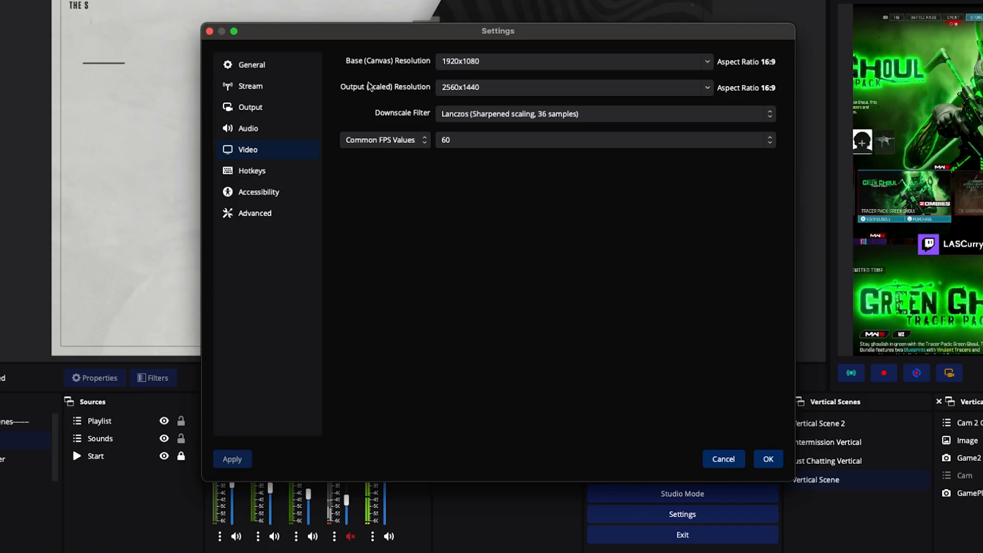
left_click(570, 87)
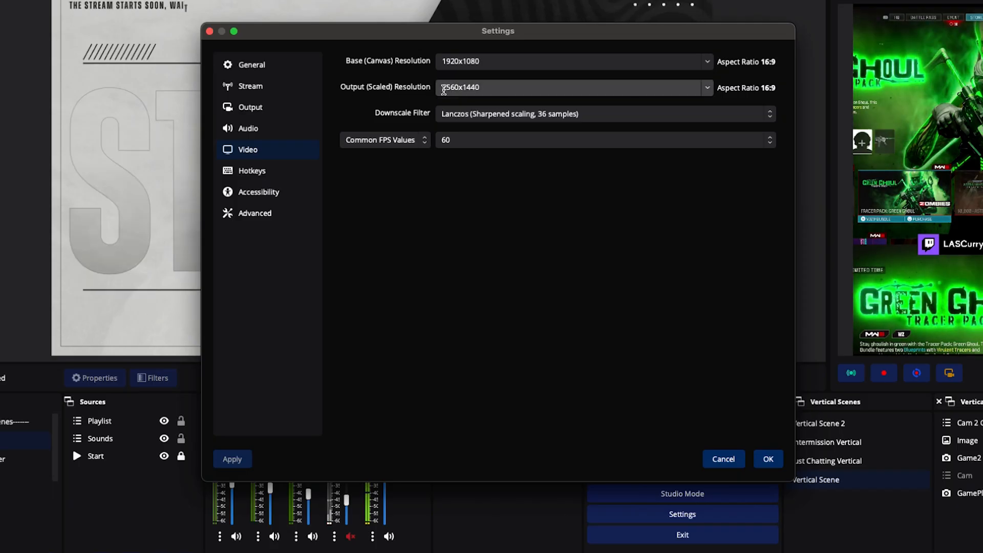
left_click(477, 87)
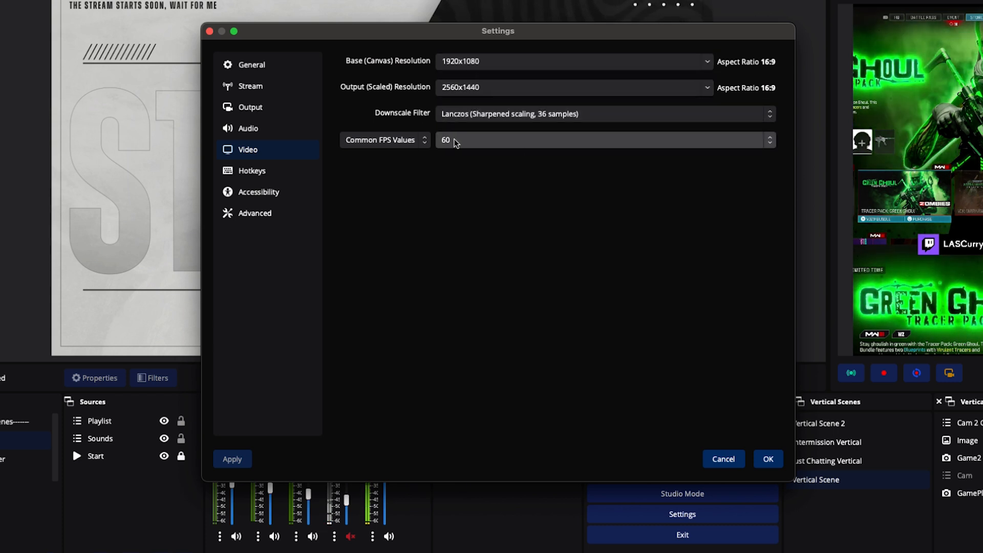
left_click(602, 113)
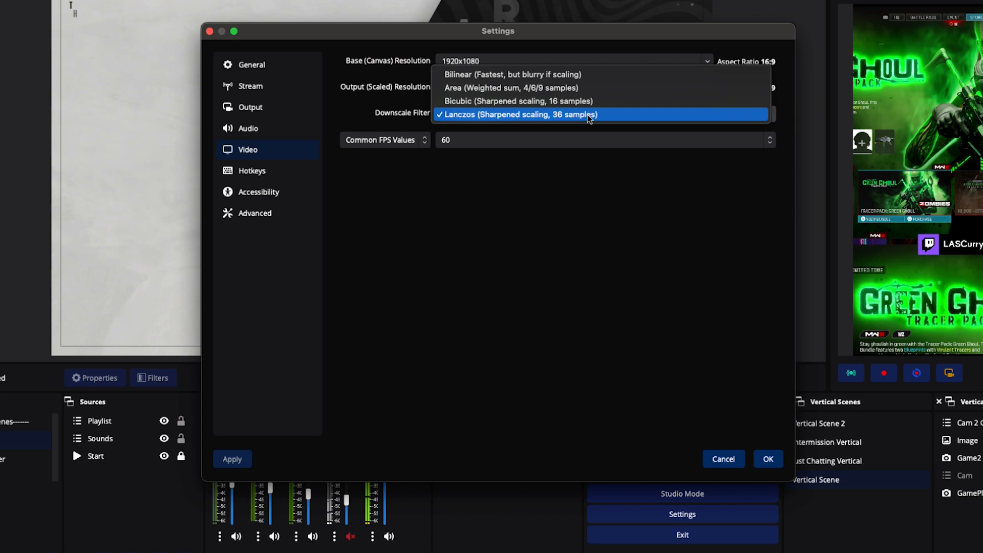
left_click(520, 114)
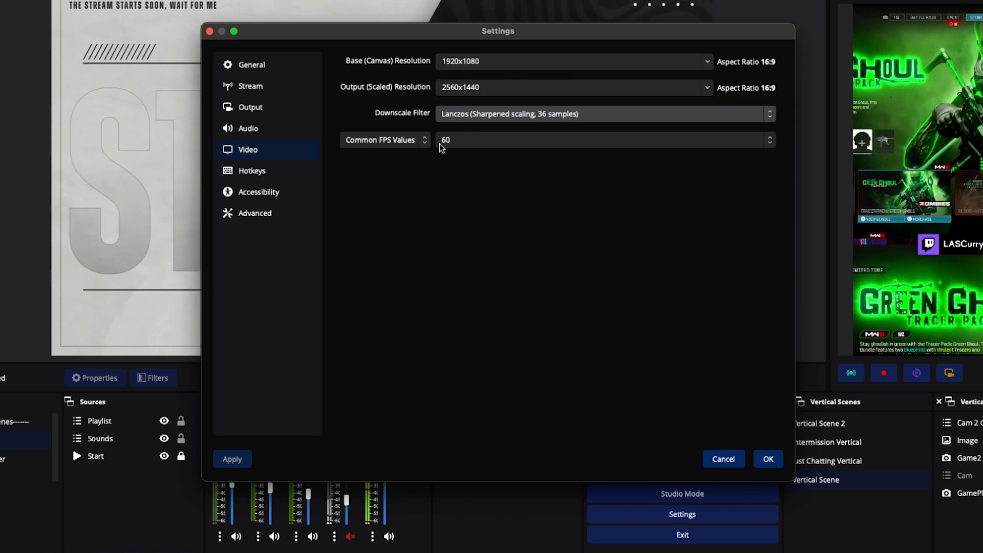
mouse_move(445, 152)
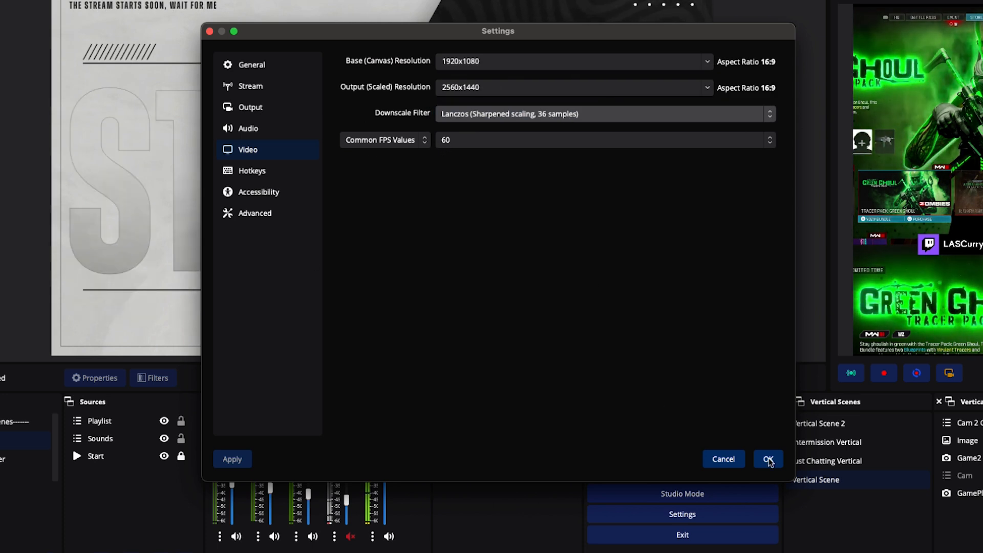
left_click(767, 459)
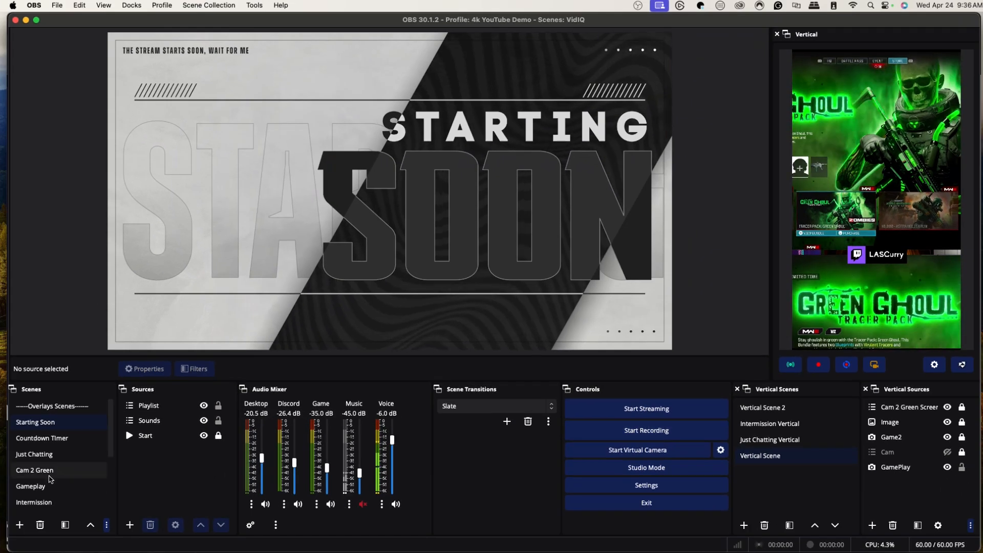
Step: Select the Gameplay scene and start streaming to YouTube
left_click(30, 485)
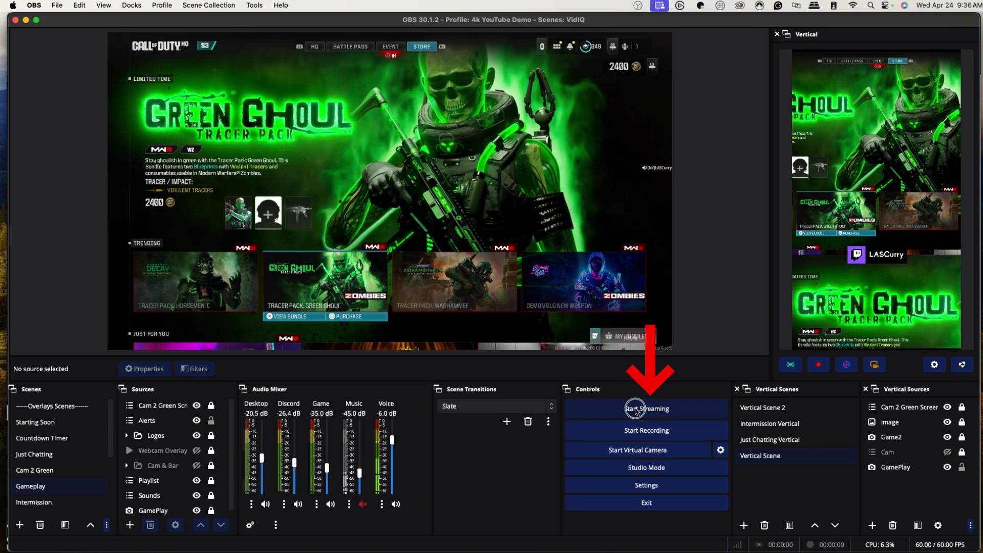
left_click(646, 409)
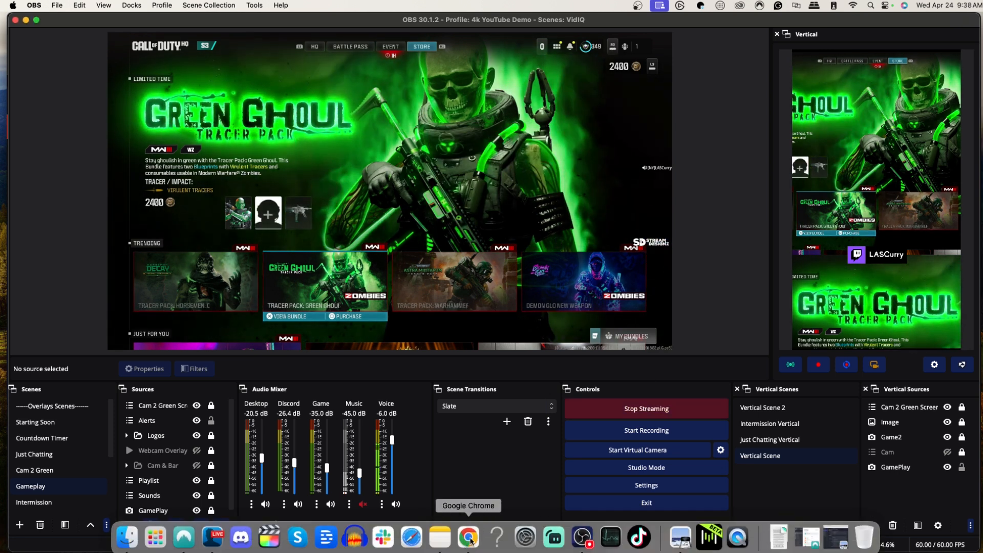
left_click(468, 538)
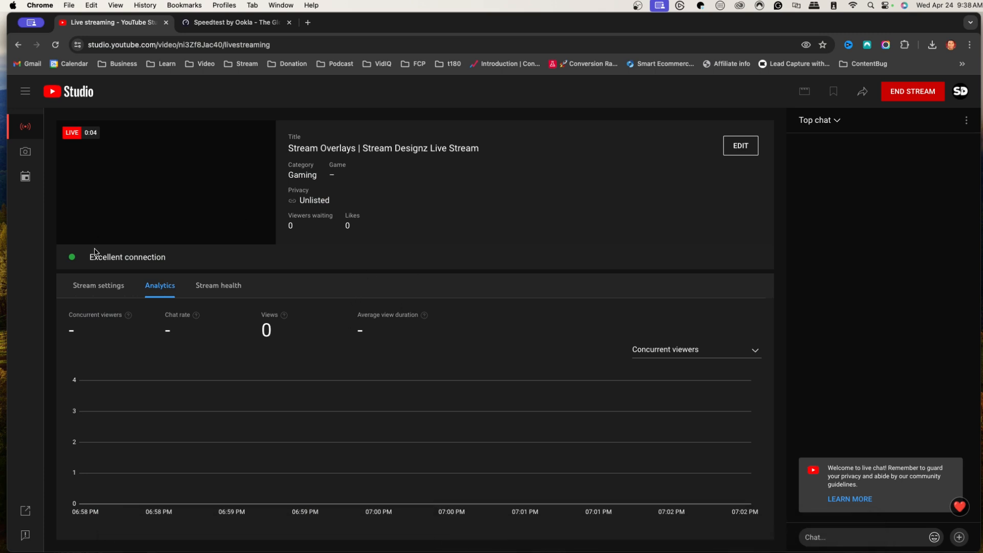
mouse_move(112, 258)
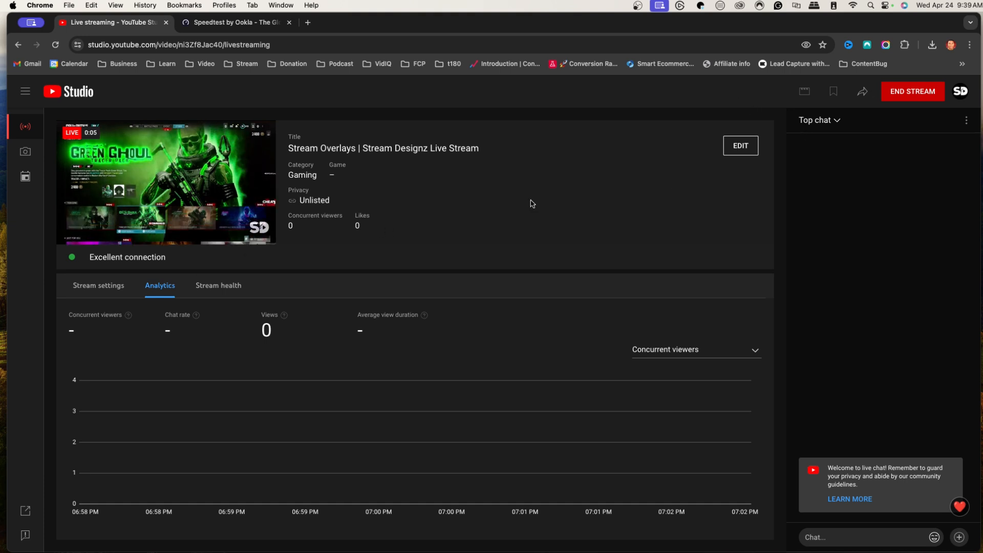
Step: View the live gameplay broadcast on its unlisted YouTube watch page
left_click(862, 91)
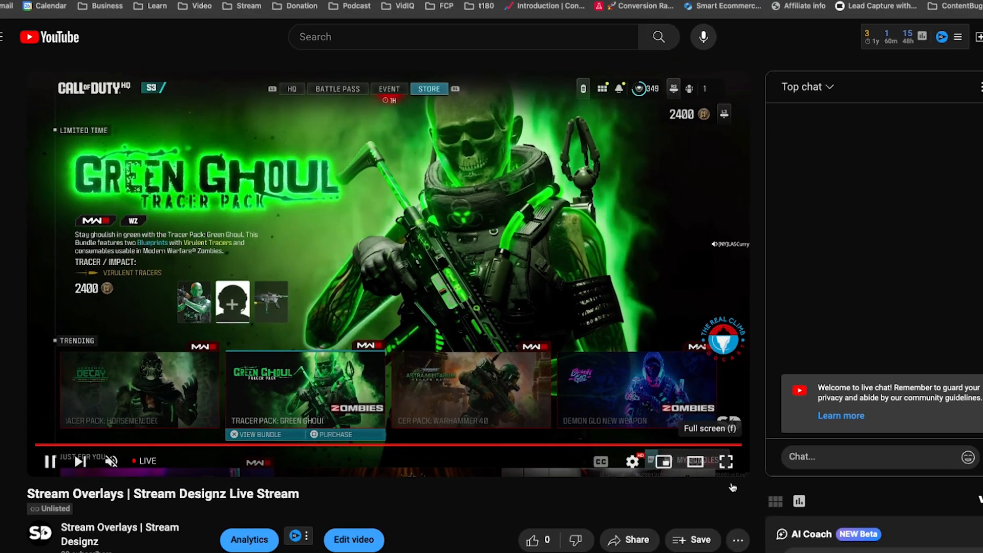
Step: Expand the YouTube live stream player to full screen
left_click(727, 461)
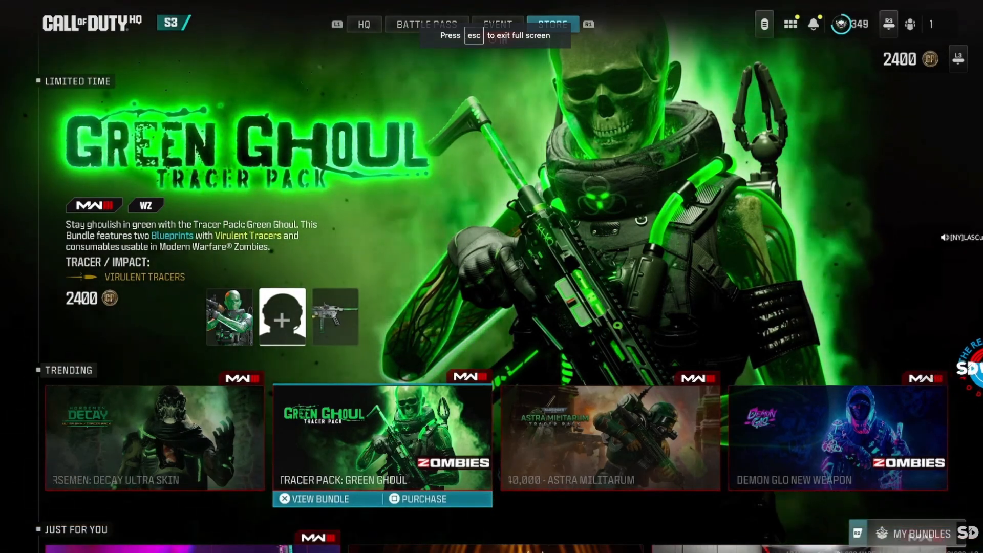